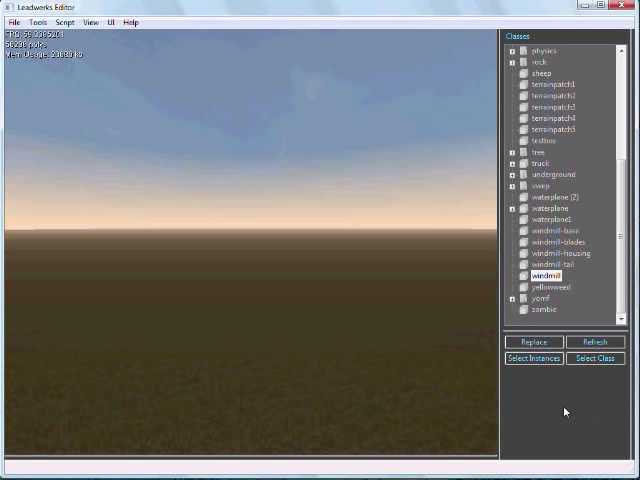
mouse_move(552, 420)
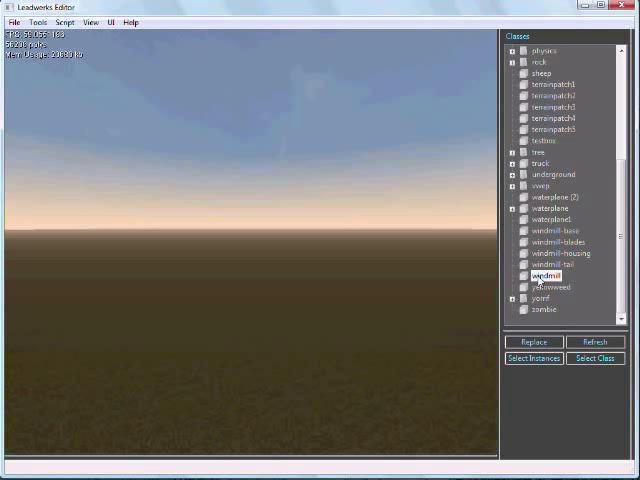
Place the windmill model onto the terrain in the viewport.
left_click(344, 330)
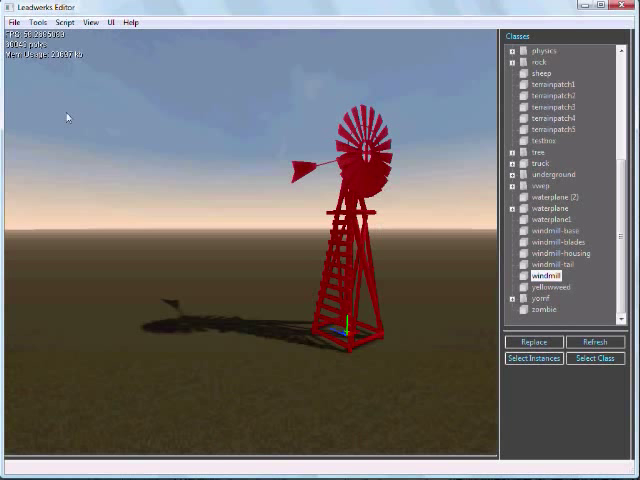
Show the windmill's Object Properties via Tools, check its colour chooser, and expand the Appearance group.
left_click(38, 20)
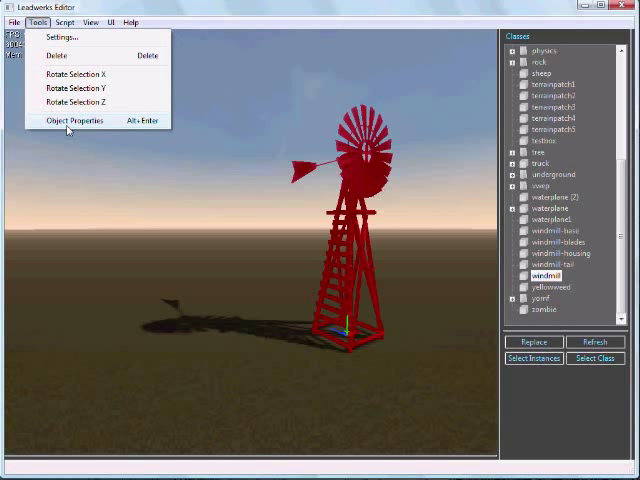
left_click(74, 120)
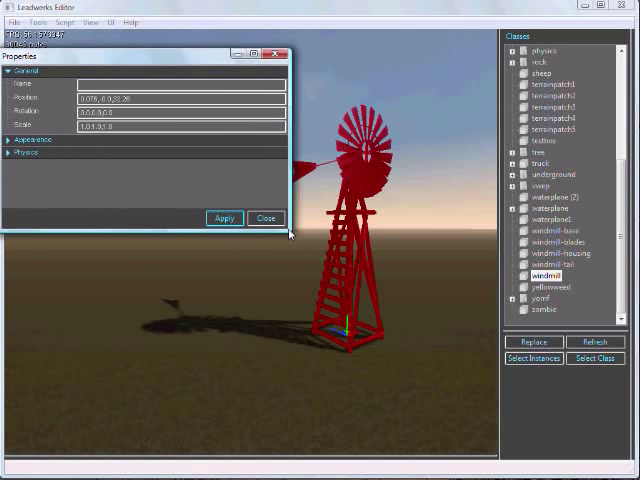
left_click(30, 140)
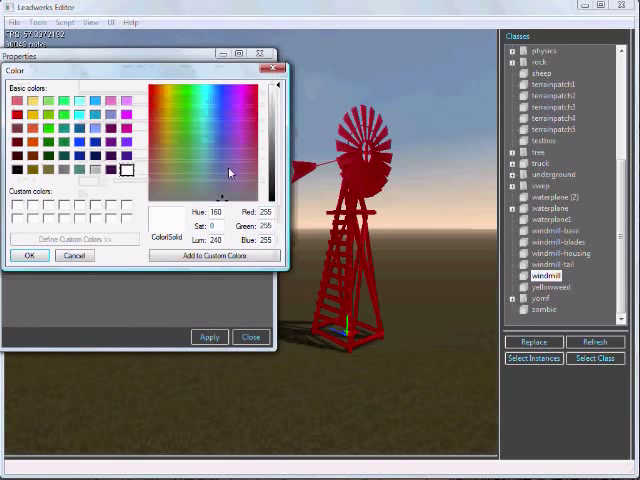
left_click(178, 92)
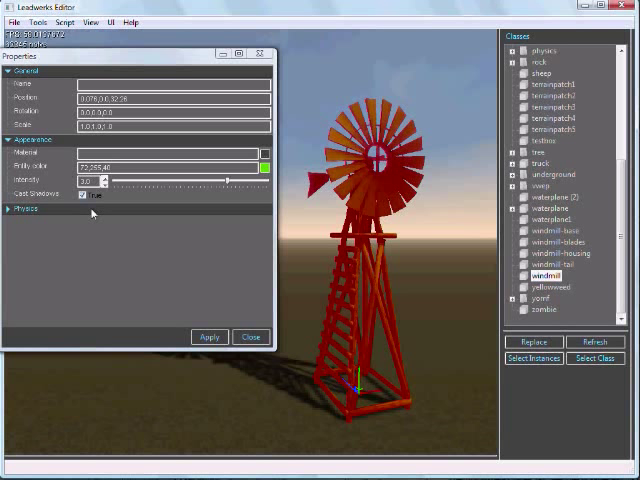
left_click(82, 196)
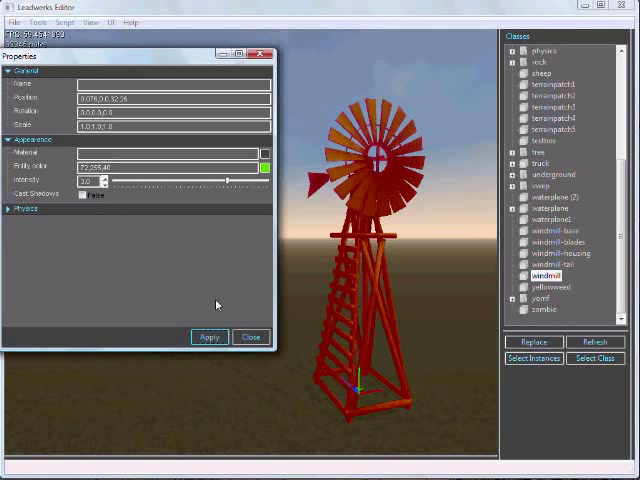
View the windmill Lua script in Notepad++ scrolled to its InitDialog property code.
left_click(84, 192)
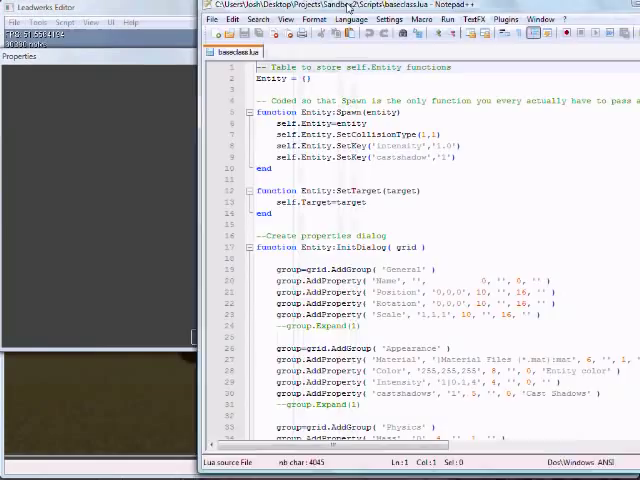
scroll("down", 3)
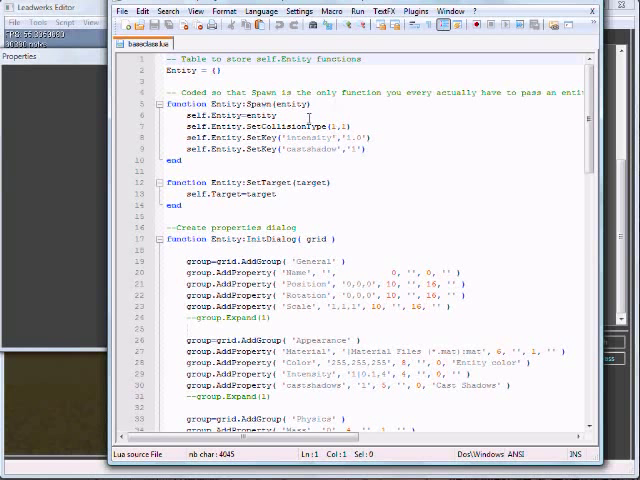
scroll("down", 3)
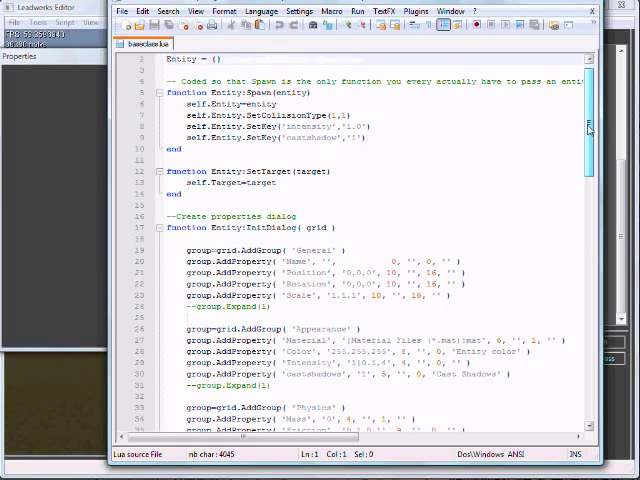
scroll("down", 3)
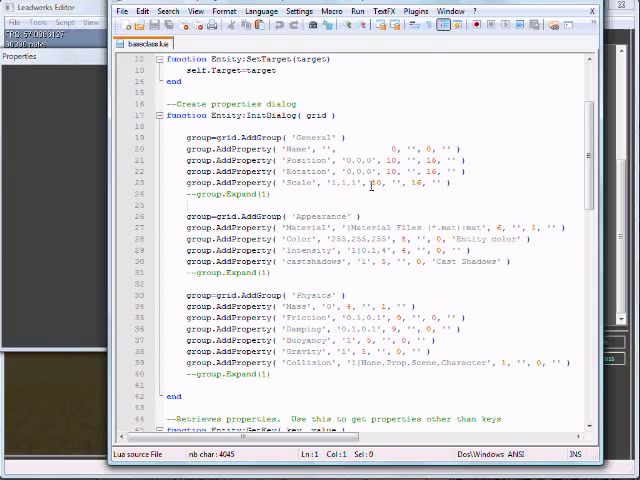
Compare the script's General, Appearance and Physics groups with the windmill's Properties window, all expanded.
left_click(196, 12)
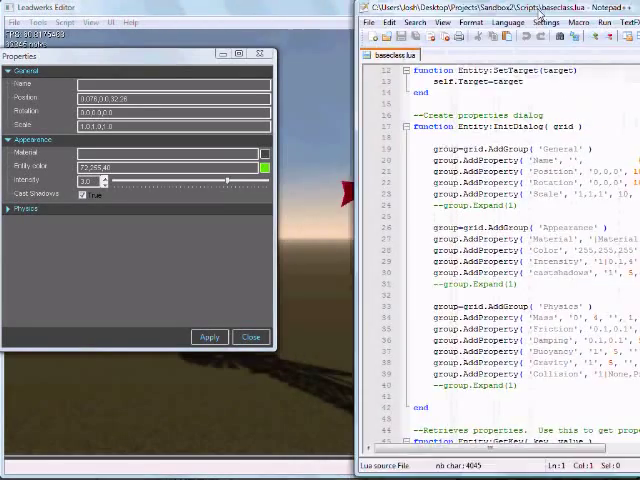
left_click(20, 208)
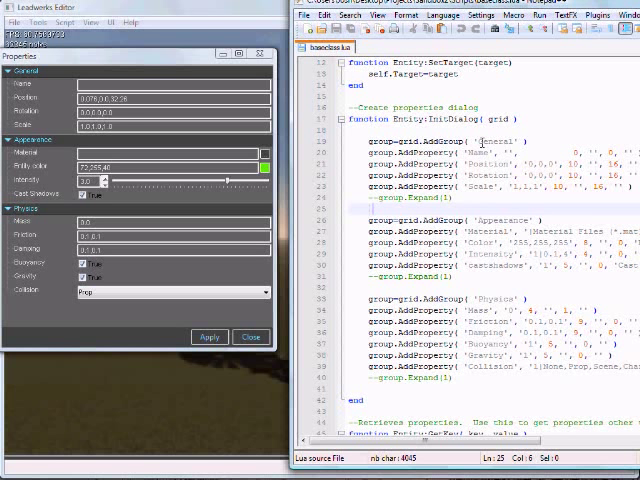
left_click(12, 70)
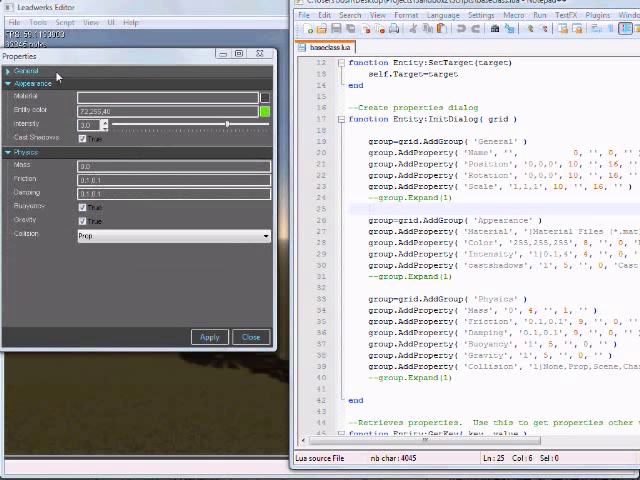
left_click(24, 70)
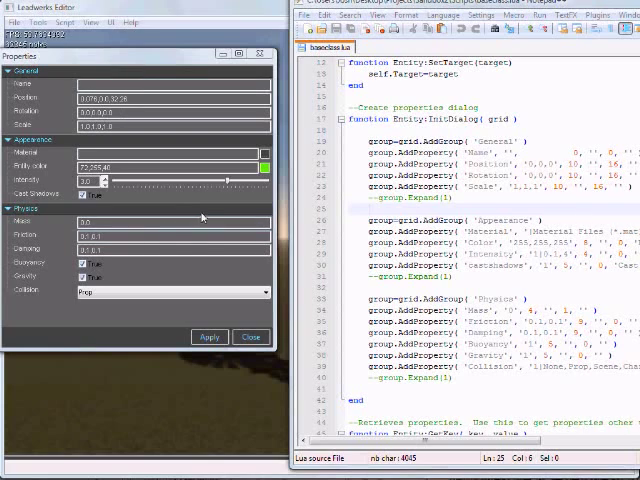
scroll("down", 3)
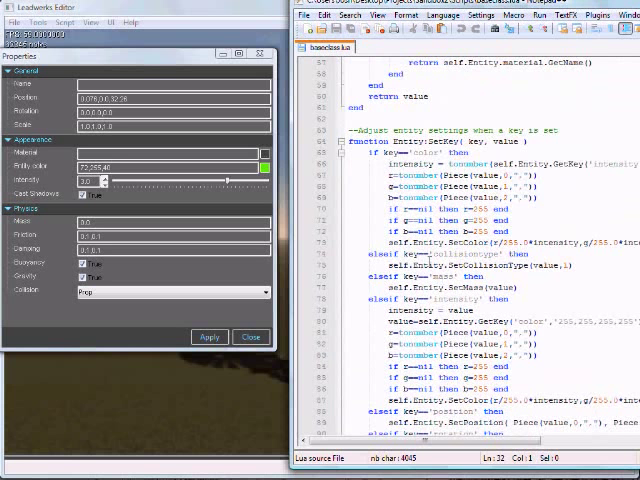
scroll("down", 3)
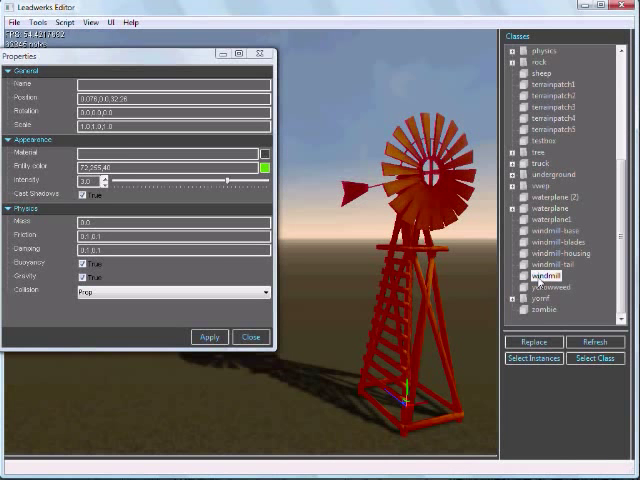
Edit a value in the windmill Properties dialog, apply it and close the window.
left_click(266, 166)
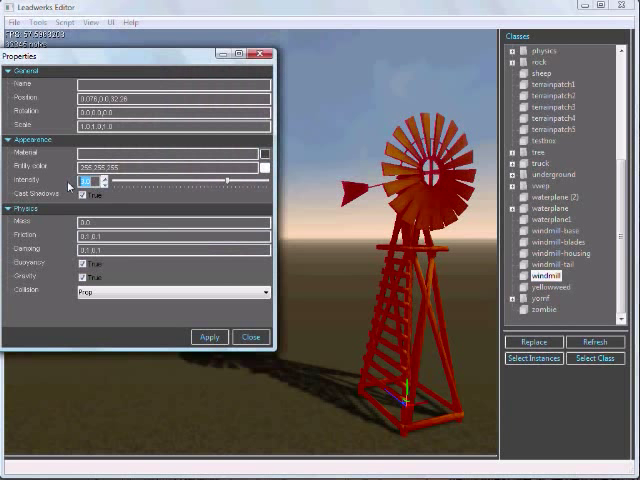
left_click(208, 336)
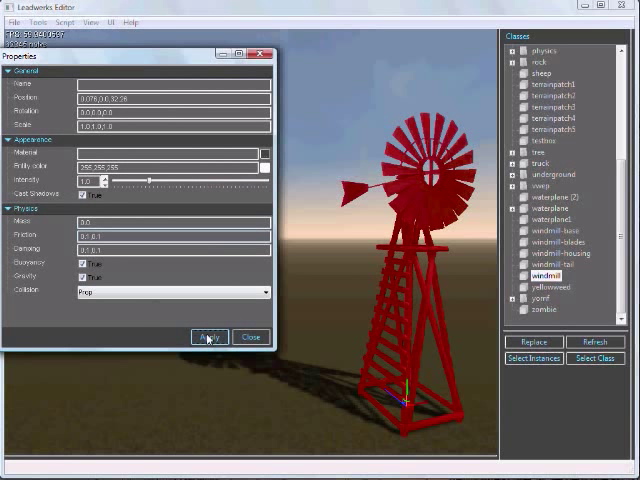
left_click(250, 336)
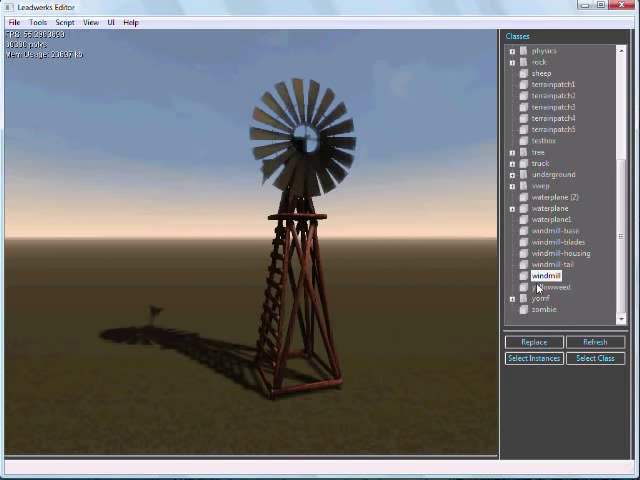
Inspect the windmill in Model Viewer, expanding windmill_base and windmill_housing to reveal its parts.
right_click(544, 276)
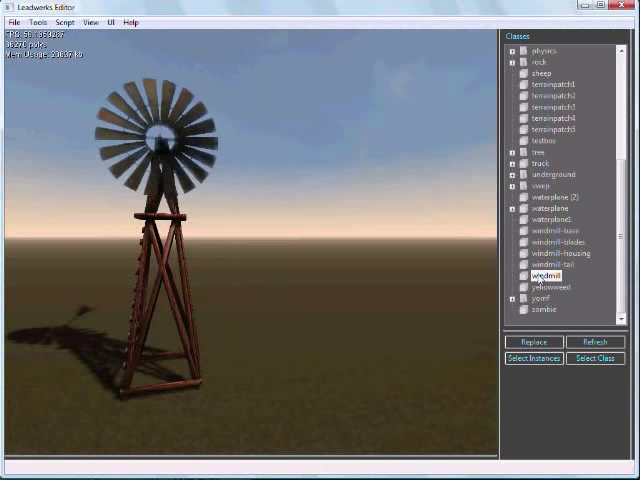
right_click(536, 276)
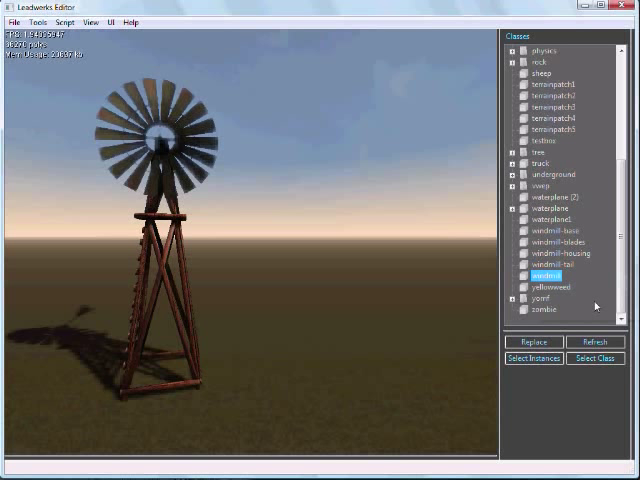
mouse_move(368, 368)
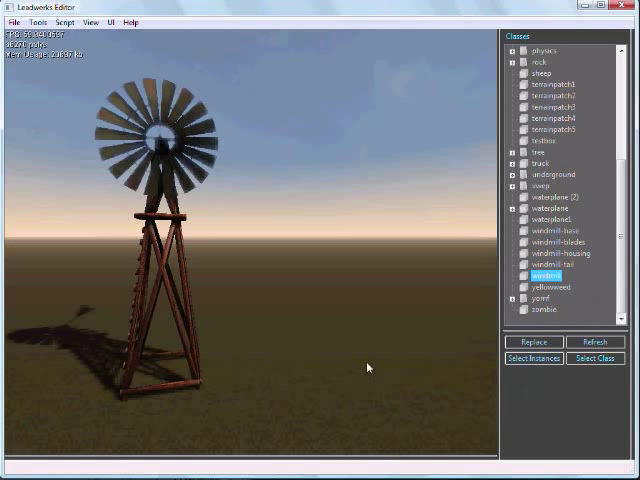
double_click(542, 276)
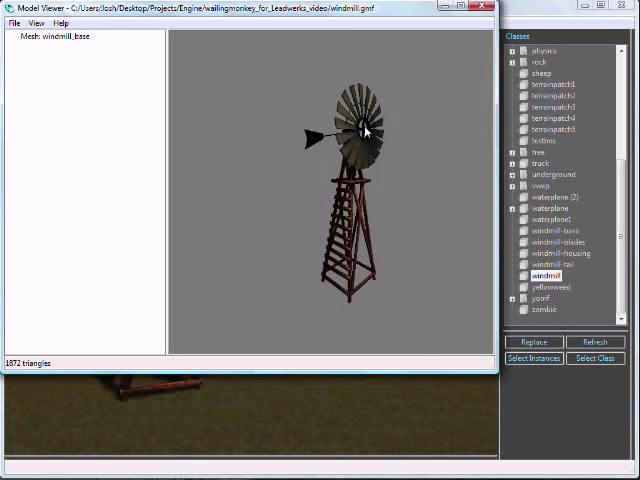
left_click(8, 36)
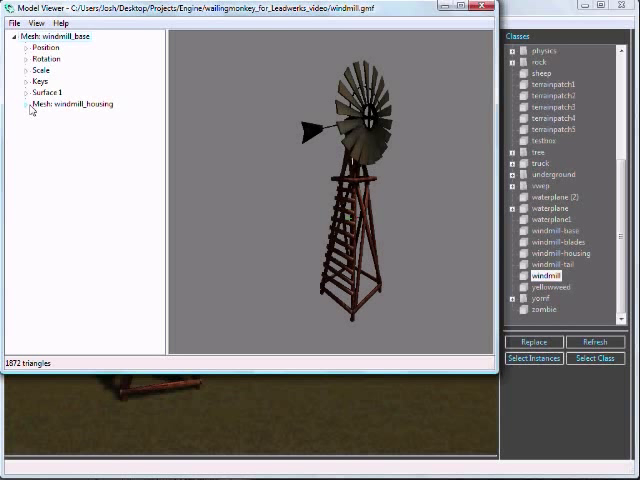
left_click(30, 104)
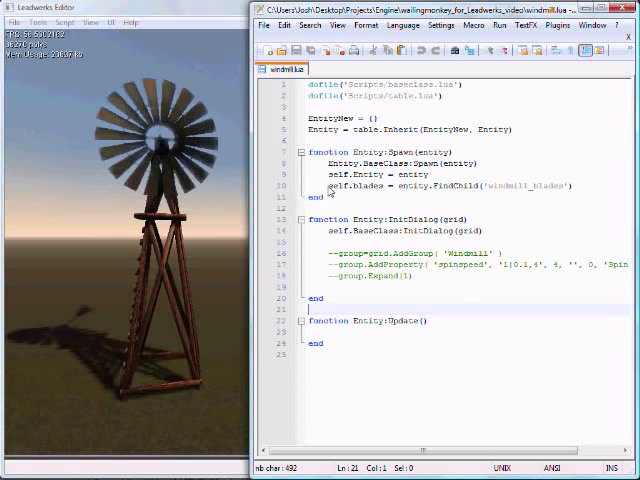
Reuse the self.blades FindChild reference and add a self.blades:Turn() call in Entity:Update.
double_click(334, 188)
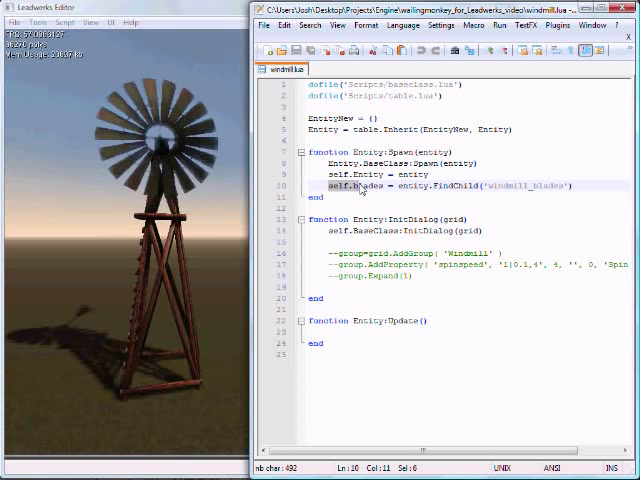
left_click_drag(330, 186, 456, 186)
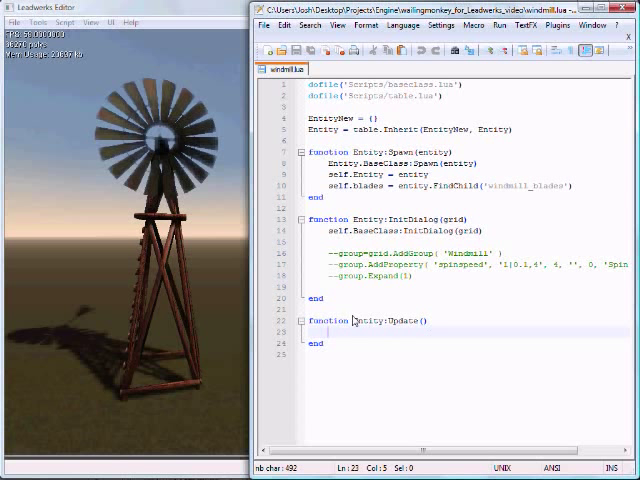
mouse_move(354, 340)
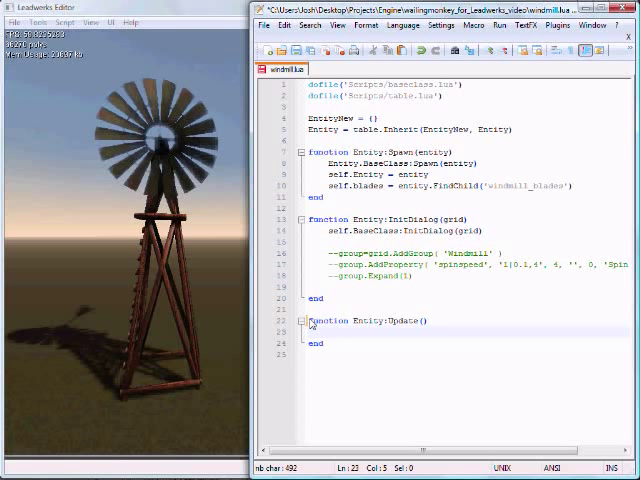
type("self.blades.T")
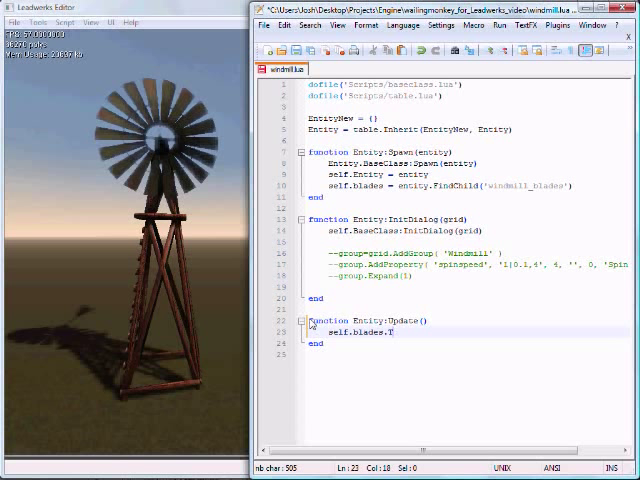
type("urn()")
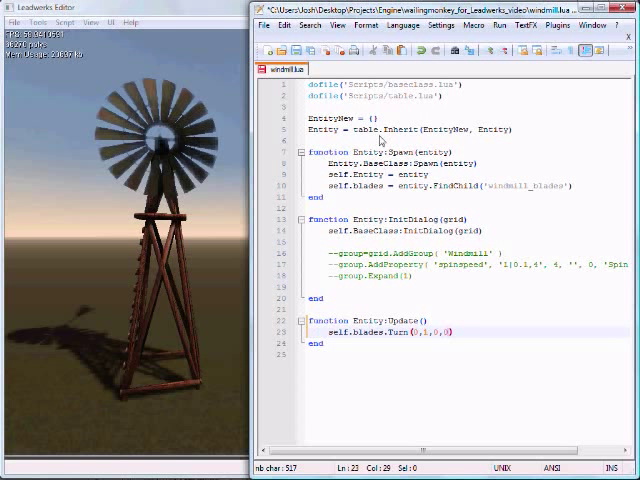
mouse_move(300, 56)
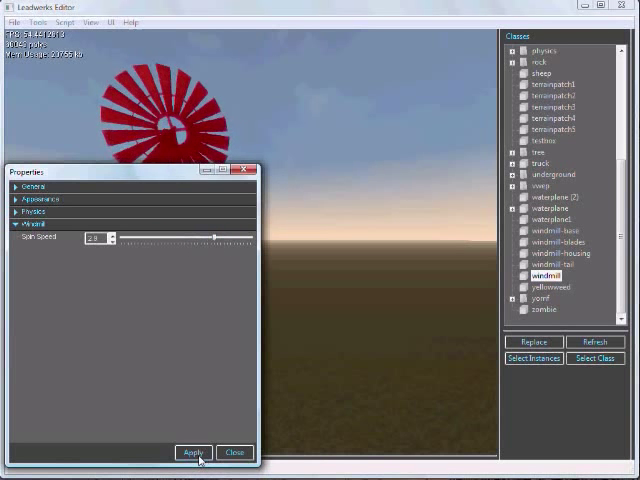
Adjust the windmill's Spin Speed slider in its properties dialog.
left_click_drag(212, 238, 224, 238)
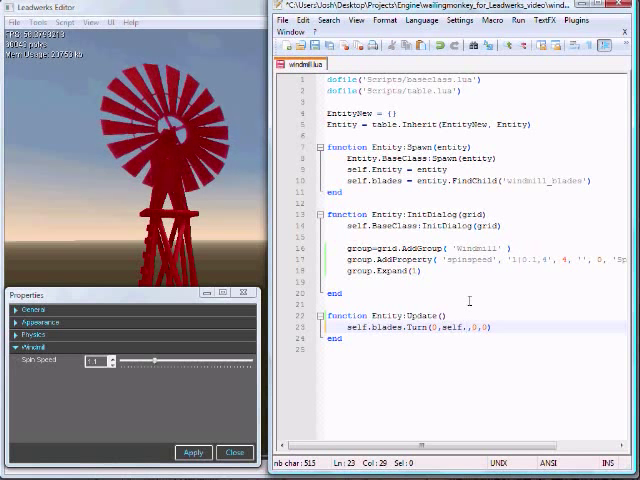
Make Update turn the blades by the entity's GetKey("spinspeed") value.
type("Entity.GetKey('spinspeed")
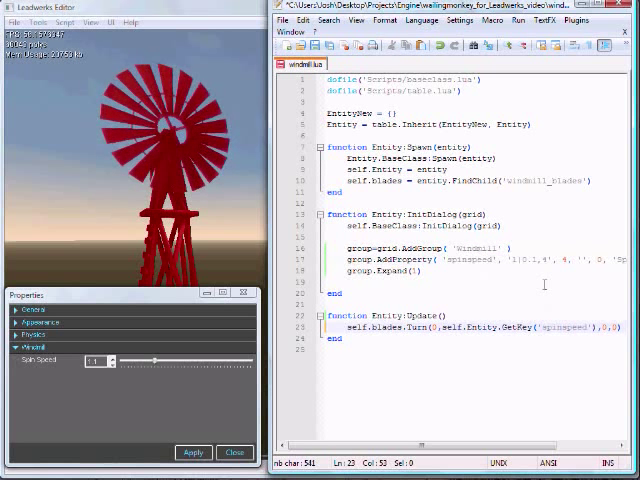
type(",")
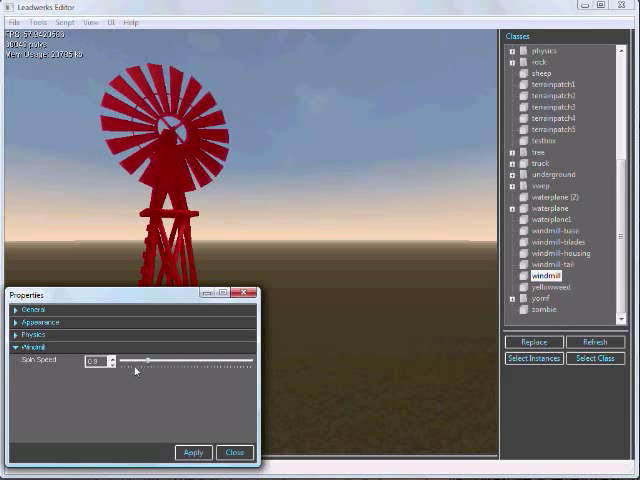
Enter a new Spin Speed value in the windmill's Windmill property group.
left_click(192, 452)
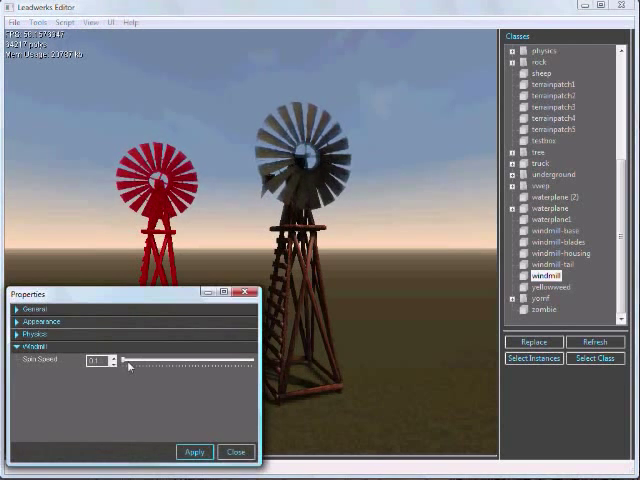
Enter a different Spin Speed for the second windmill and apply it.
left_click(194, 452)
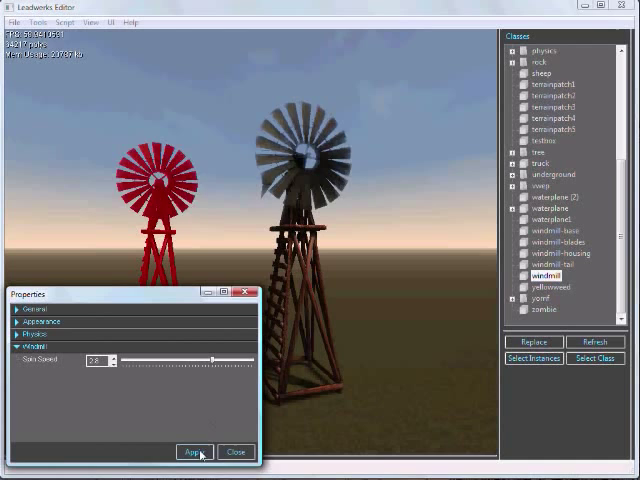
left_click(236, 452)
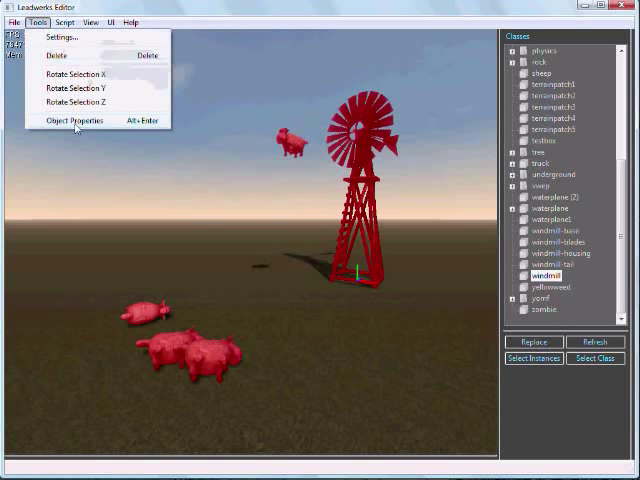
Set Spin Blades, Spin Speed and Sheep Speed in the Windmill property group and apply them.
left_click(74, 120)
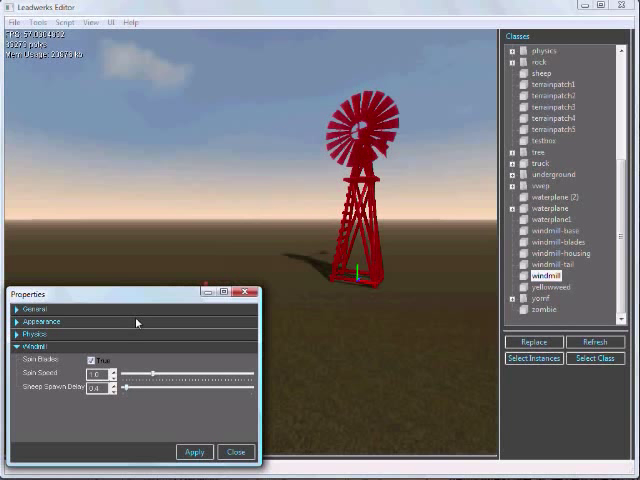
left_click(194, 452)
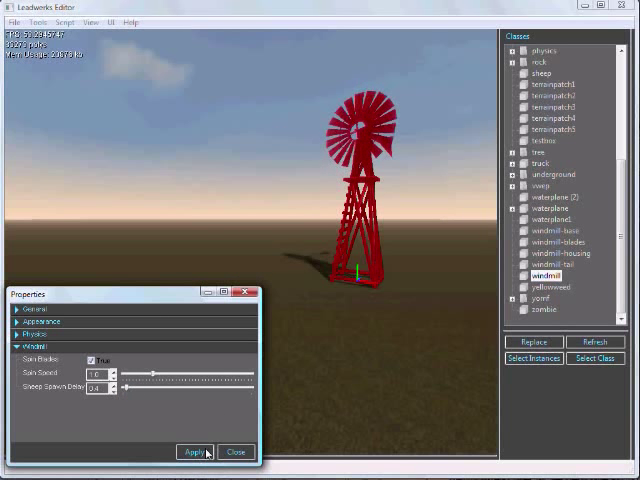
left_click(196, 452)
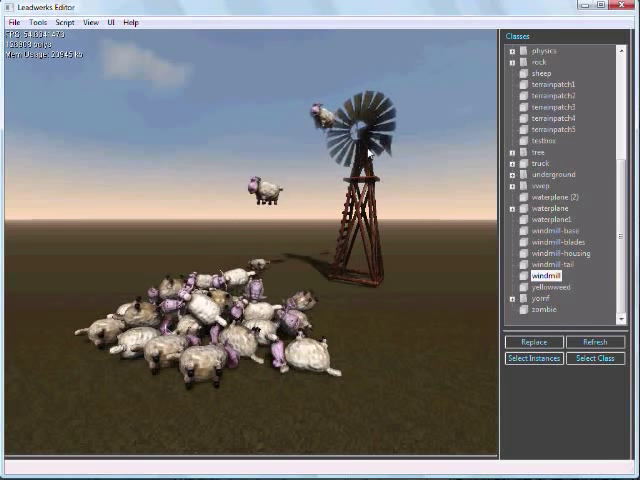
Watch the windmill fling sheep into the field, then return to the bare terrain scene.
left_click(532, 358)
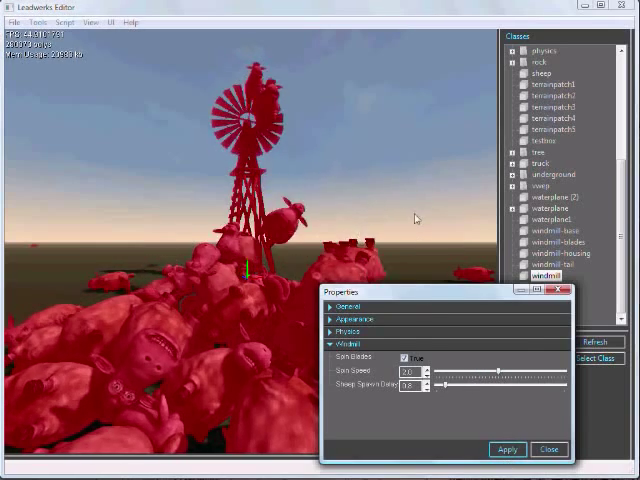
left_click(552, 292)
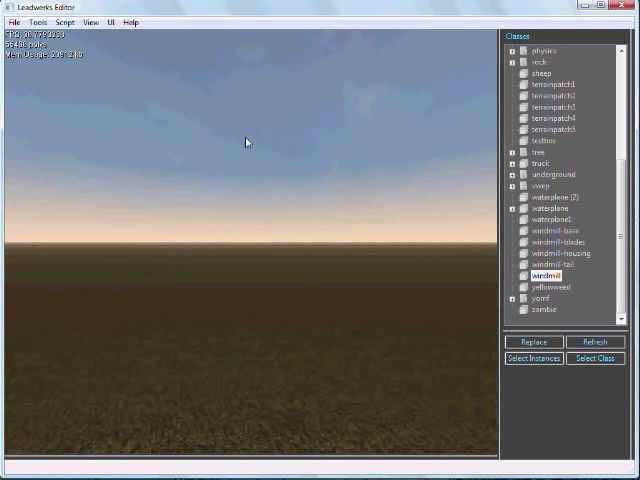
mouse_move(304, 218)
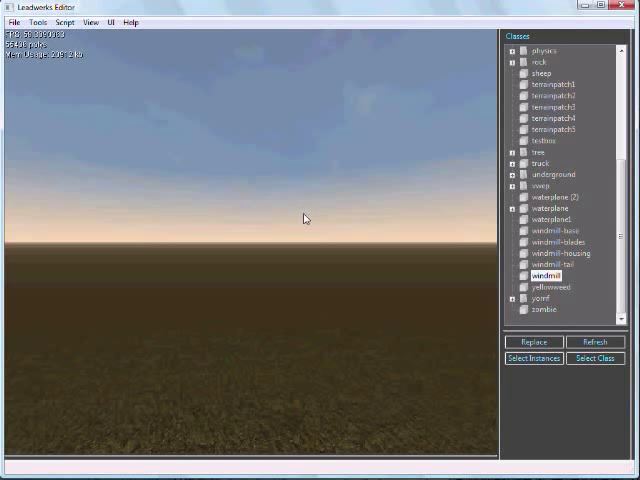